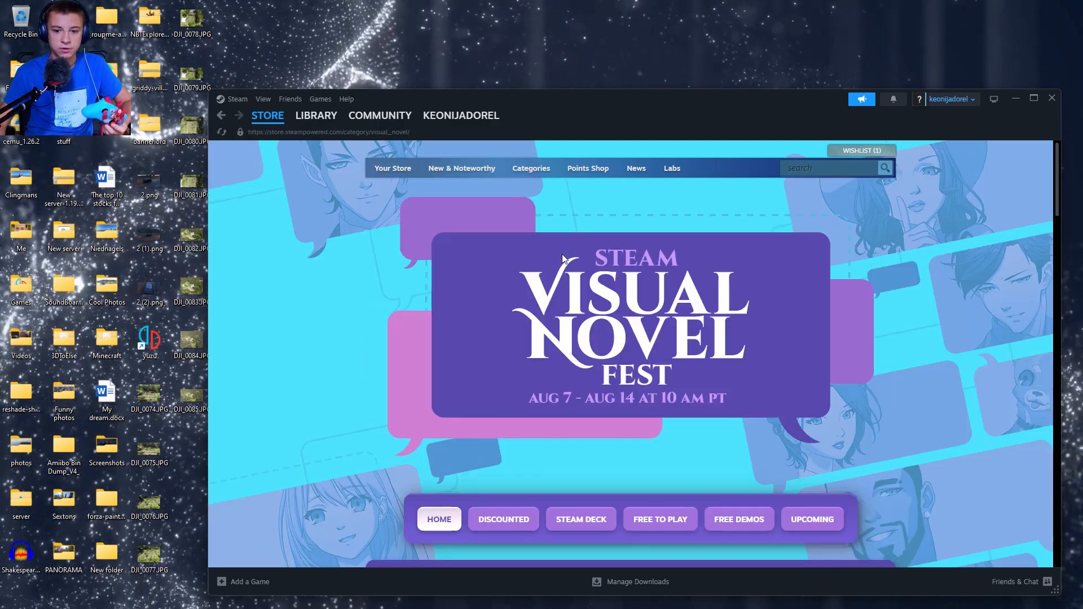
pyautogui.moveTo(487, 308)
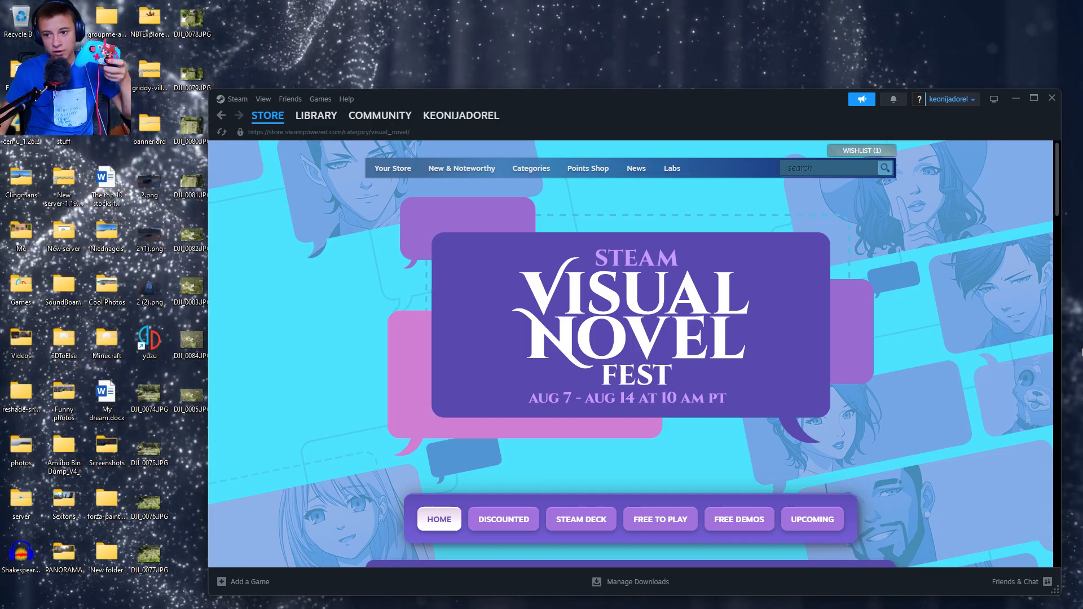
pyautogui.moveTo(535, 353)
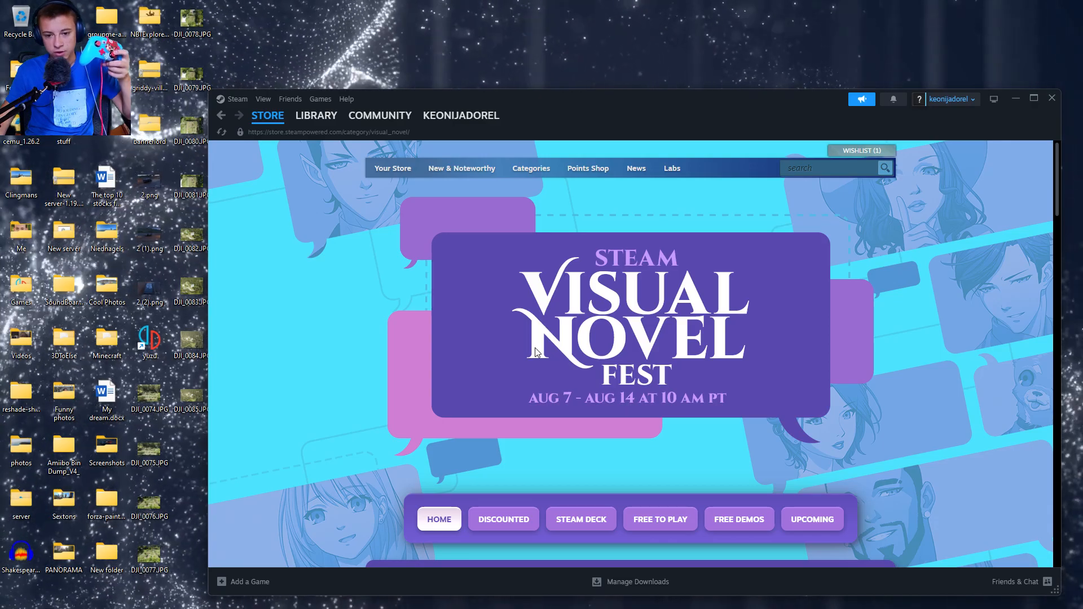
pyautogui.moveTo(537, 192)
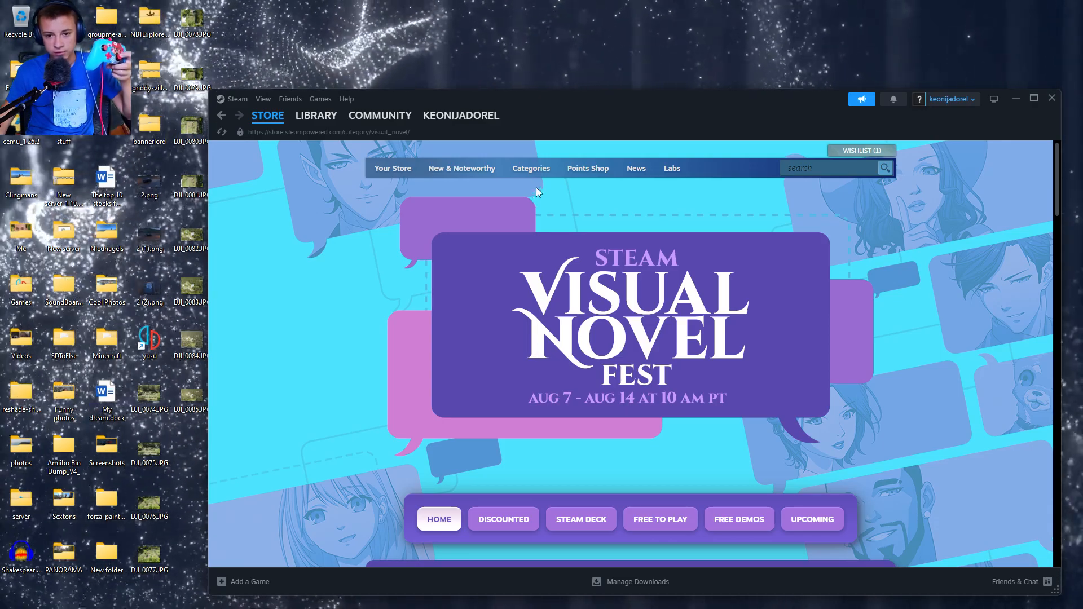
pyautogui.moveTo(890, 121)
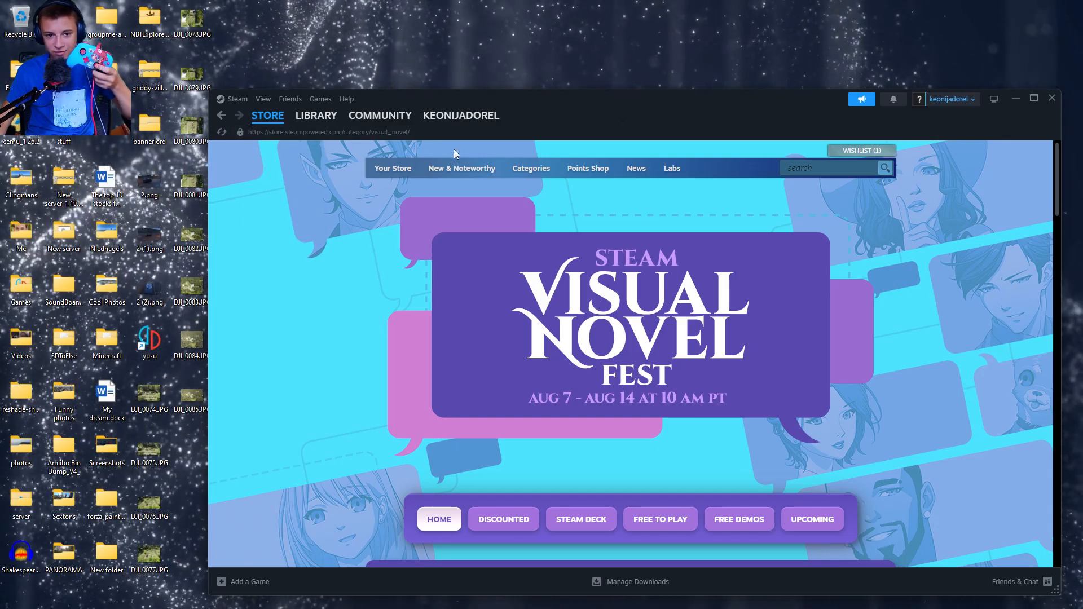
pyautogui.moveTo(559, 199)
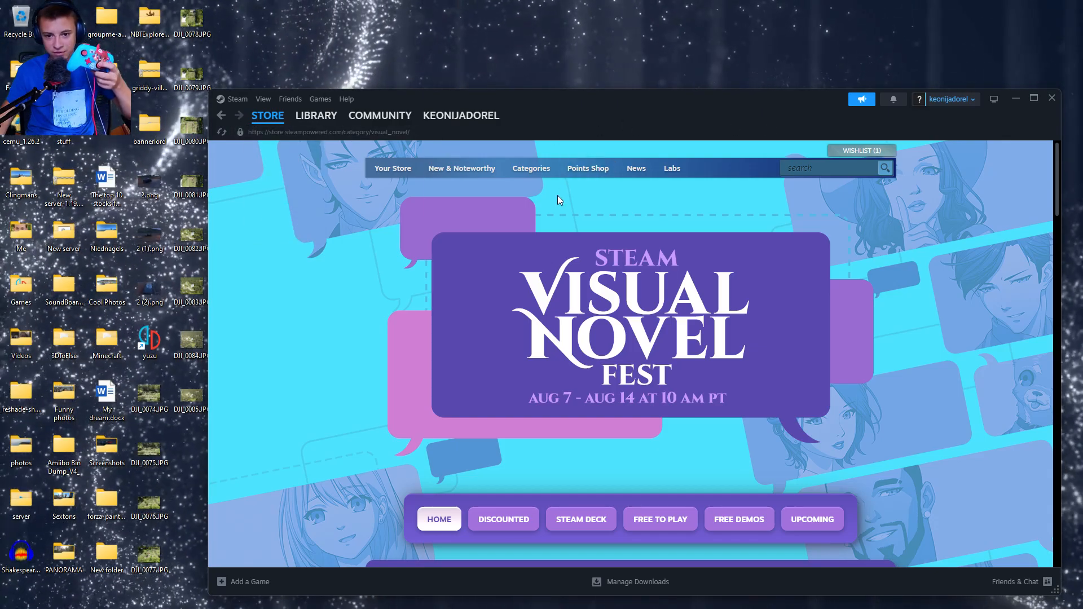
pyautogui.moveTo(641, 427)
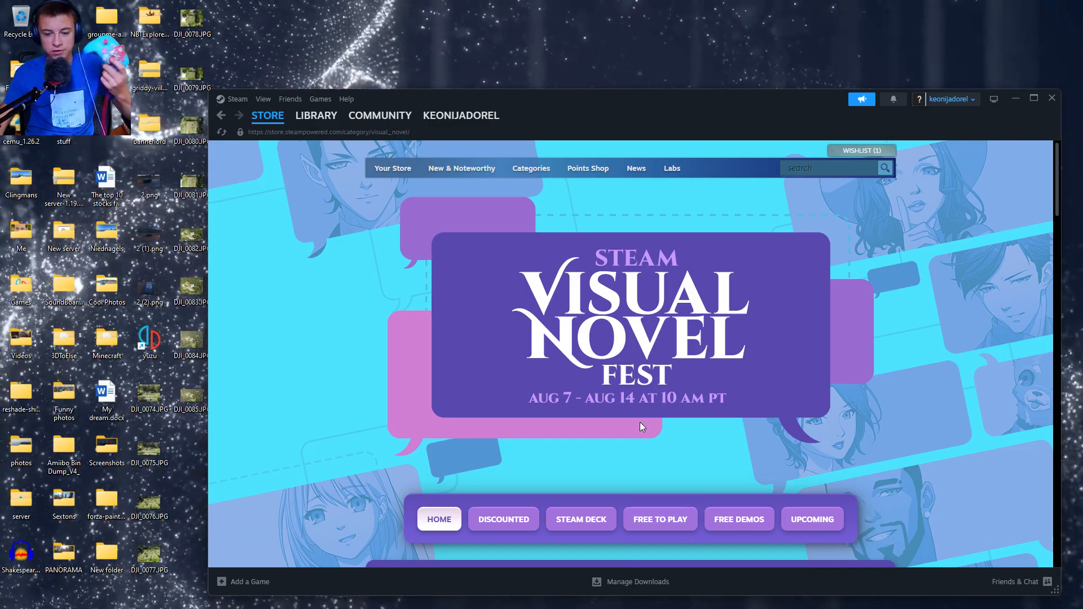
pyautogui.moveTo(300, 293)
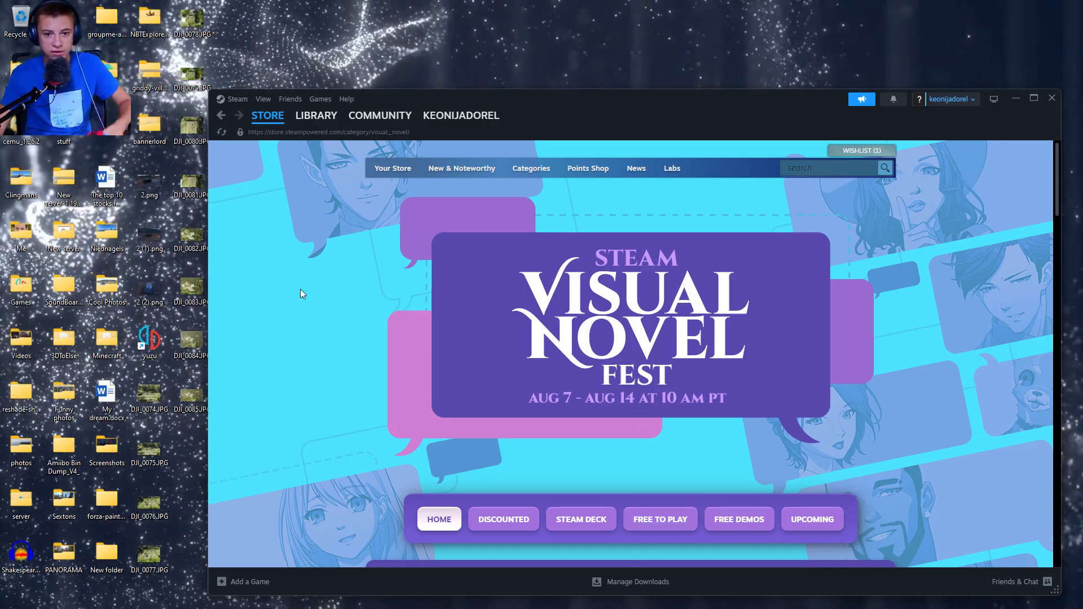
pyautogui.moveTo(251, 234)
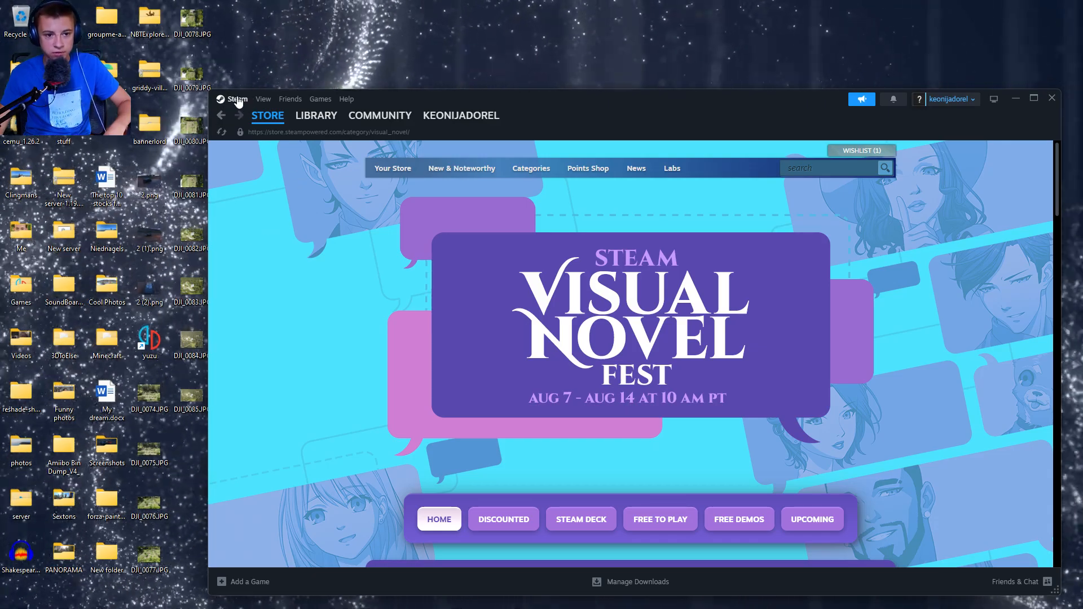
# - Open Steam Settings from the Steam menu and go to the Controller section
pyautogui.click(237, 99)
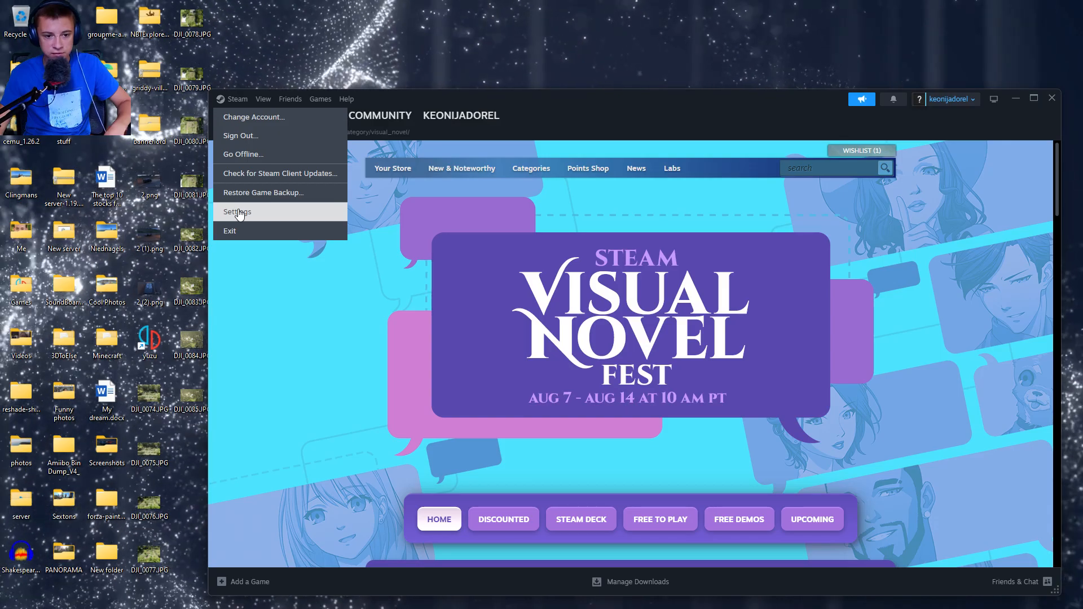
pyautogui.click(237, 212)
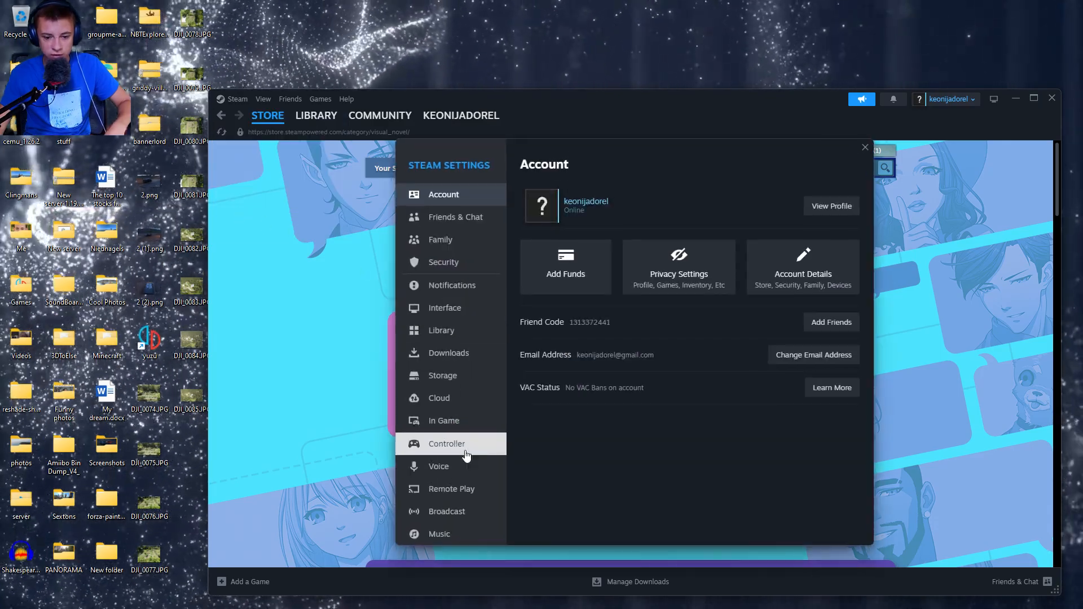
pyautogui.click(446, 444)
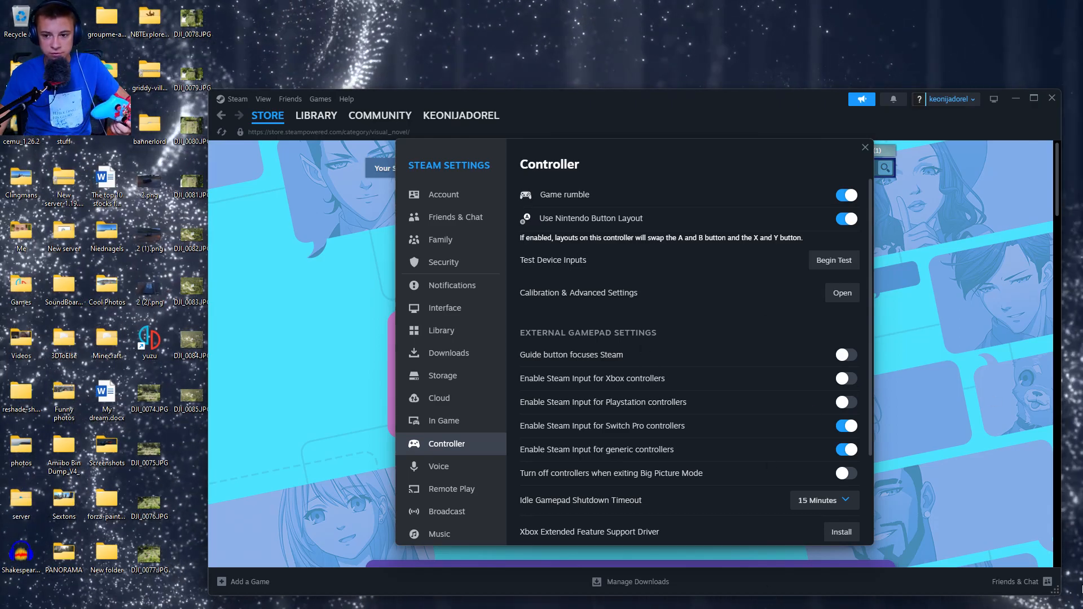
pyautogui.moveTo(627, 243)
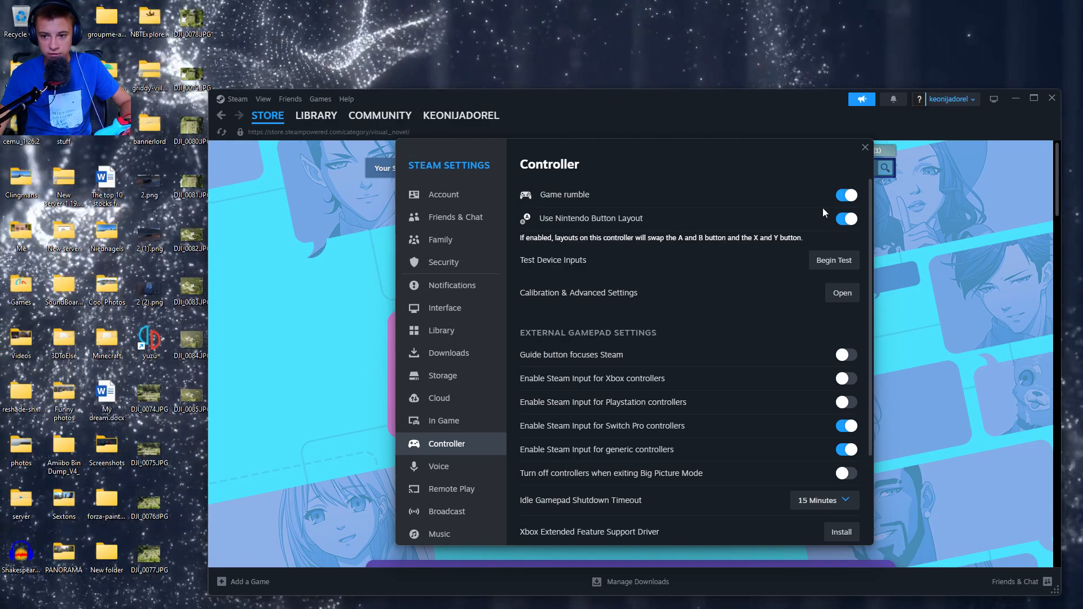
# - Switch off 'Use Nintendo Button Layout' and 'Enable Steam Input for Switch Pro controllers'
pyautogui.click(845, 218)
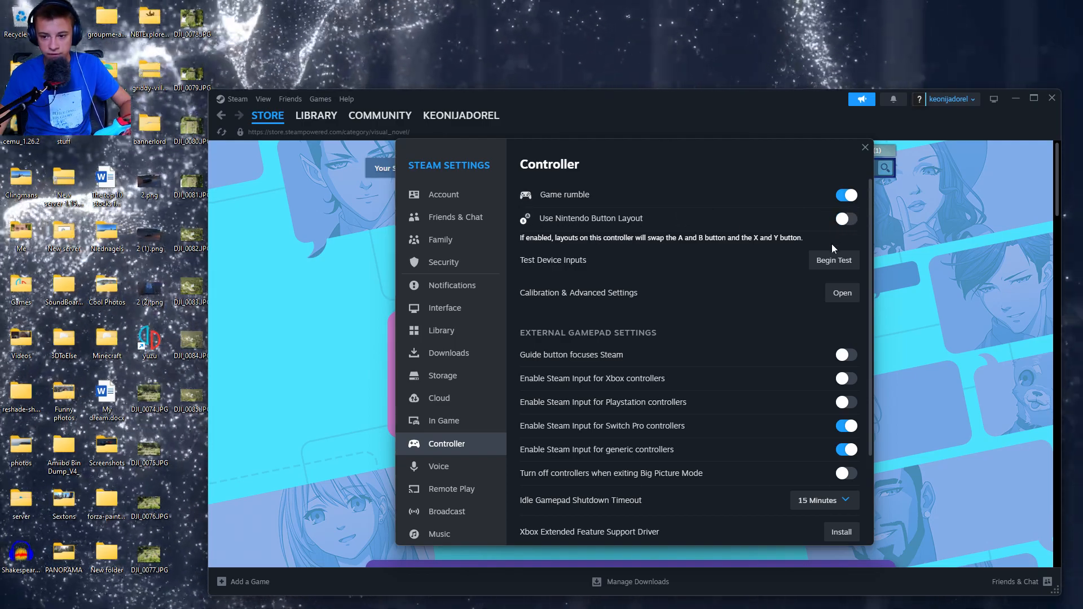
pyautogui.moveTo(538, 428)
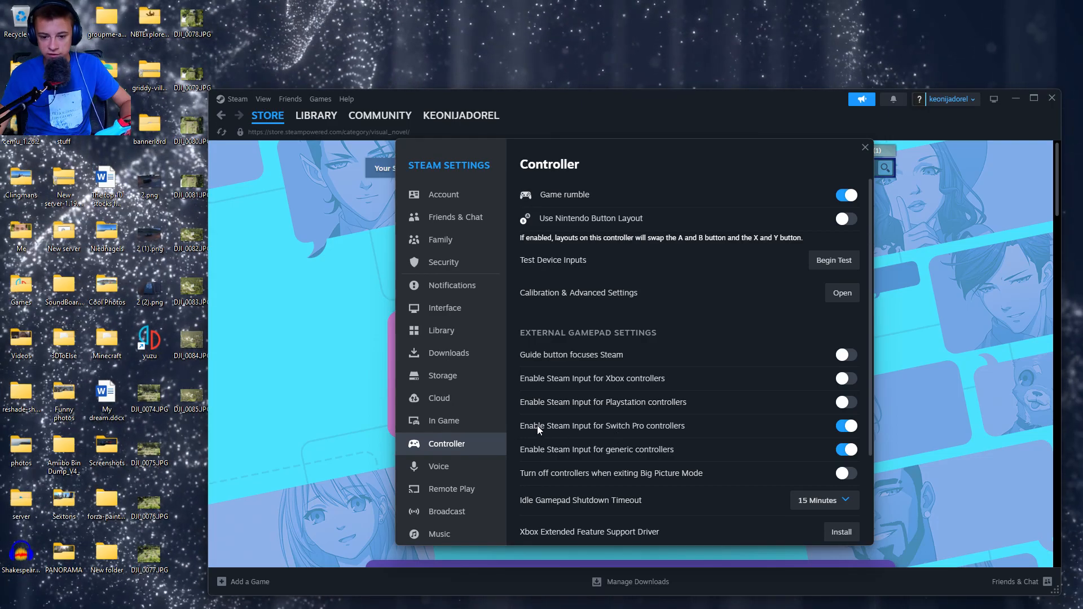
pyautogui.moveTo(805, 420)
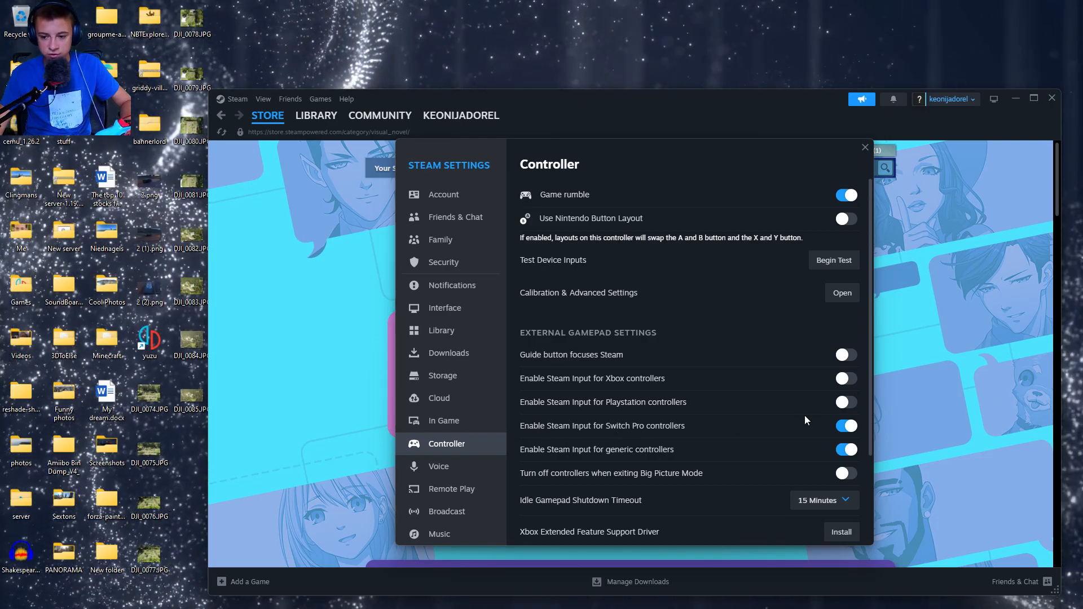
pyautogui.click(845, 426)
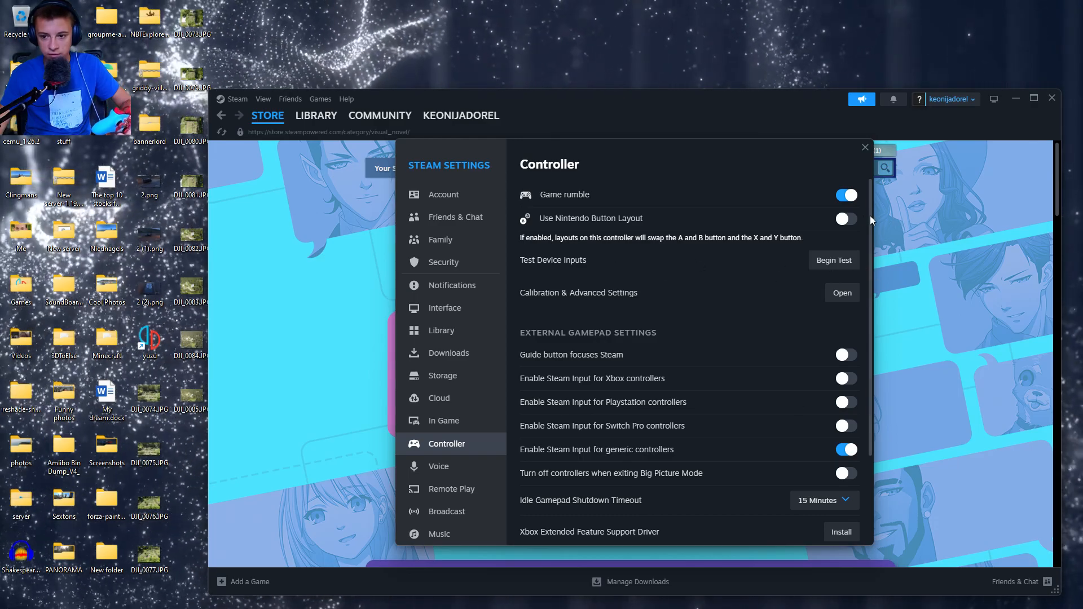
pyautogui.moveTo(913, 298)
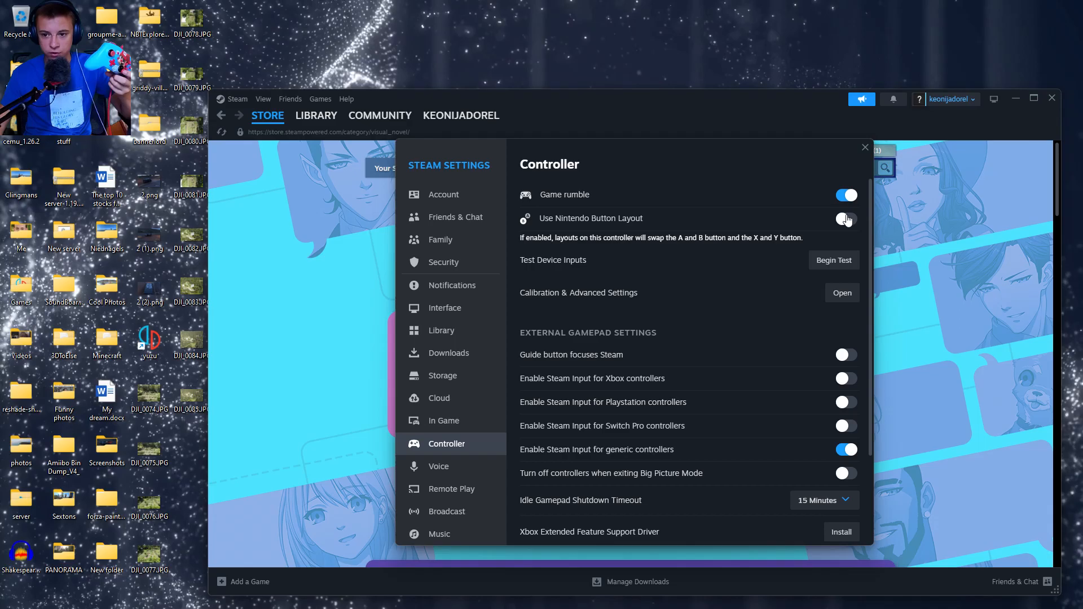
pyautogui.click(846, 218)
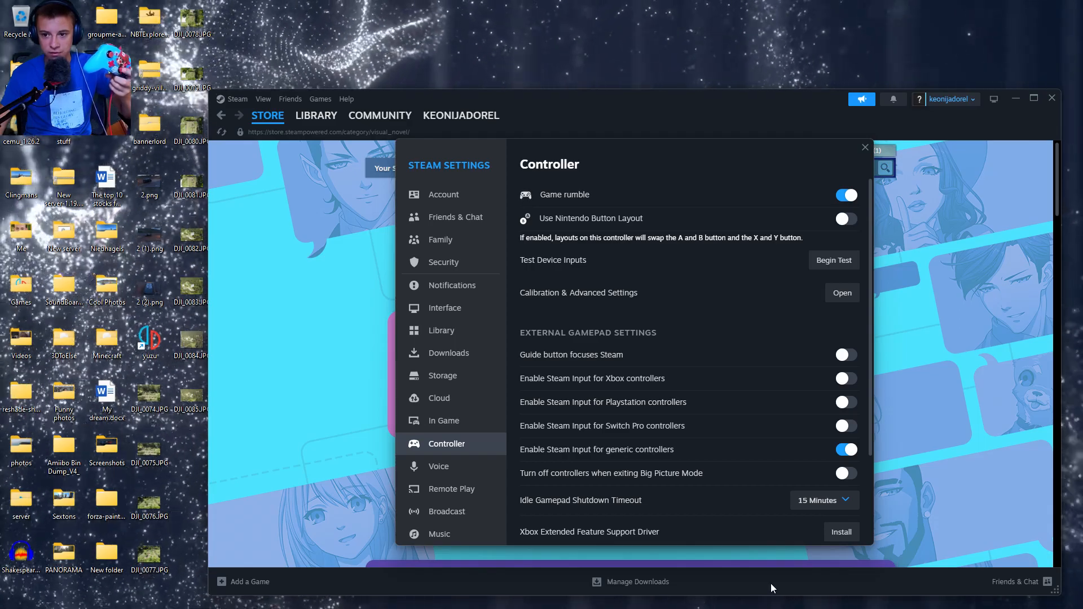
pyautogui.moveTo(667, 384)
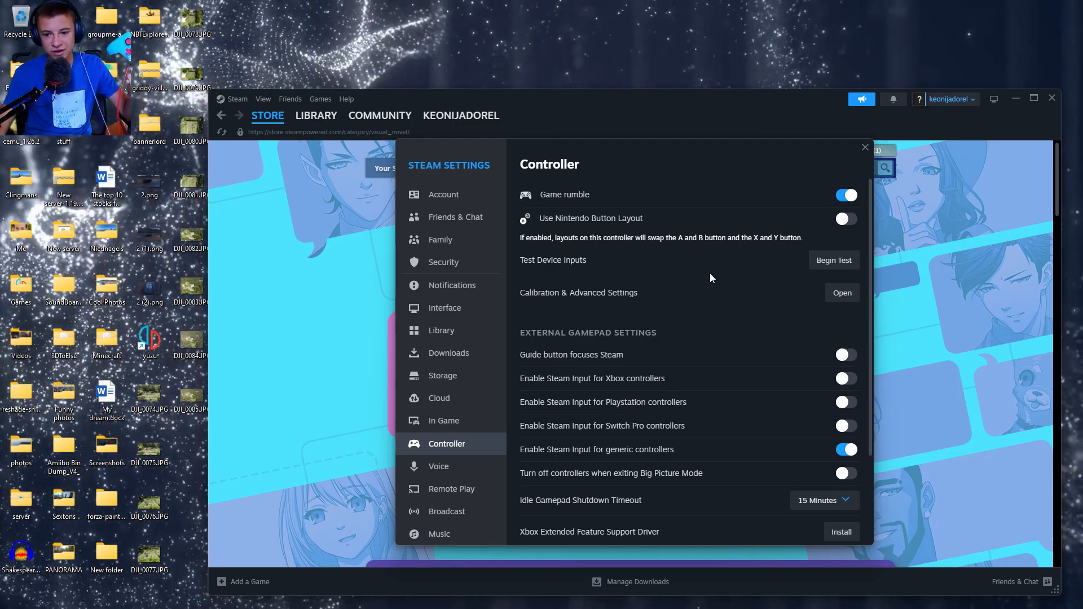
pyautogui.click(845, 218)
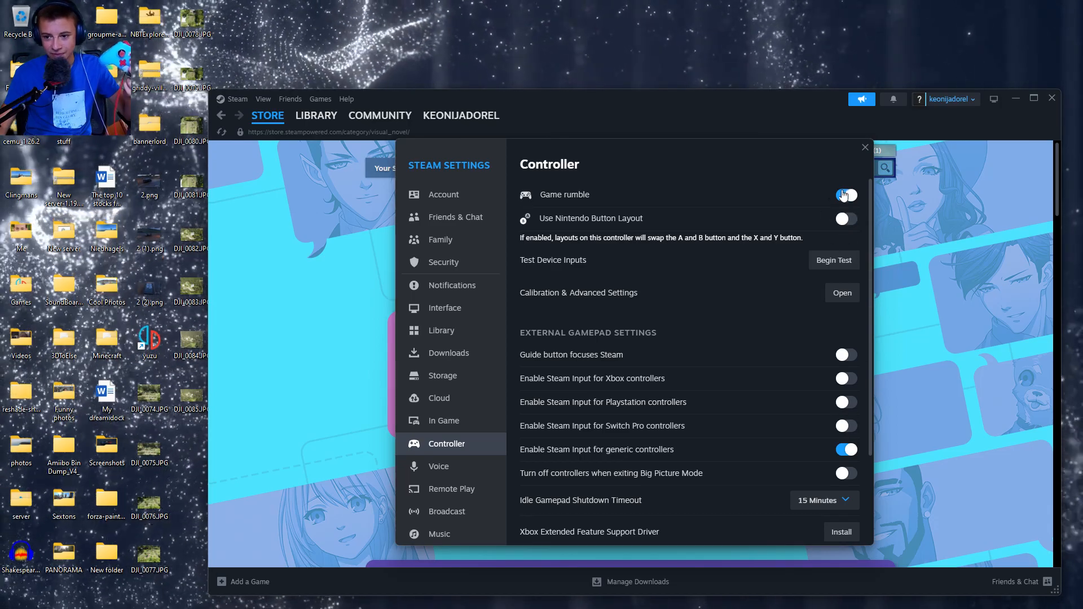
pyautogui.click(846, 194)
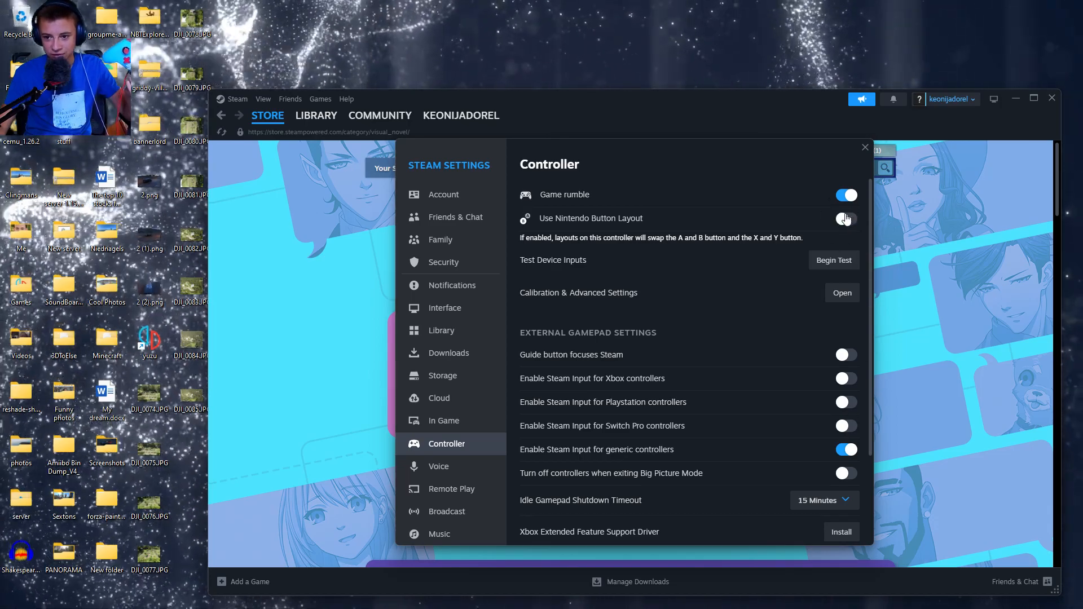
pyautogui.click(845, 218)
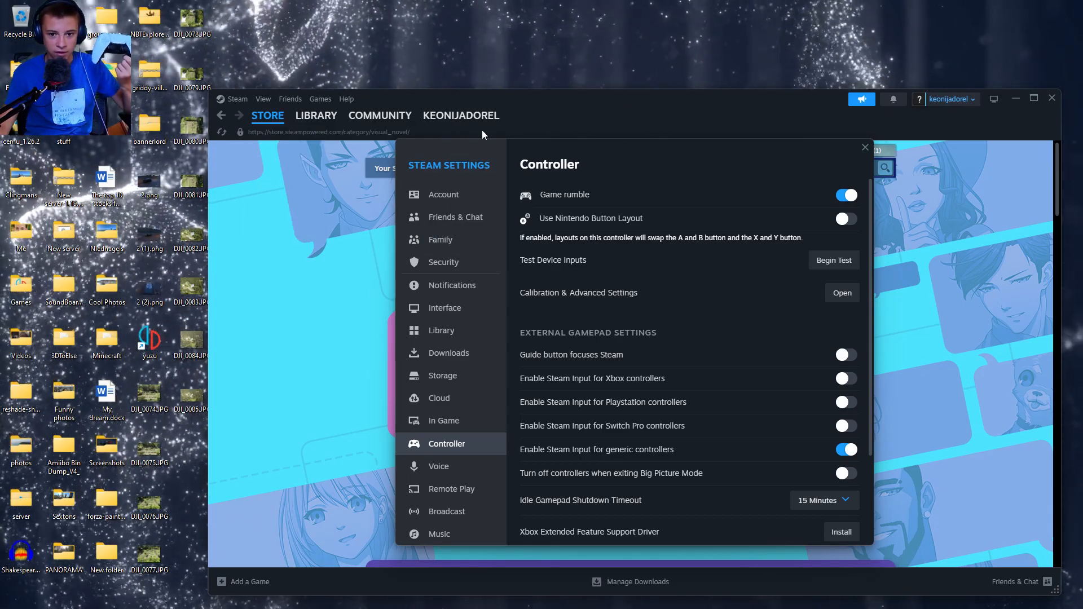
pyautogui.click(461, 115)
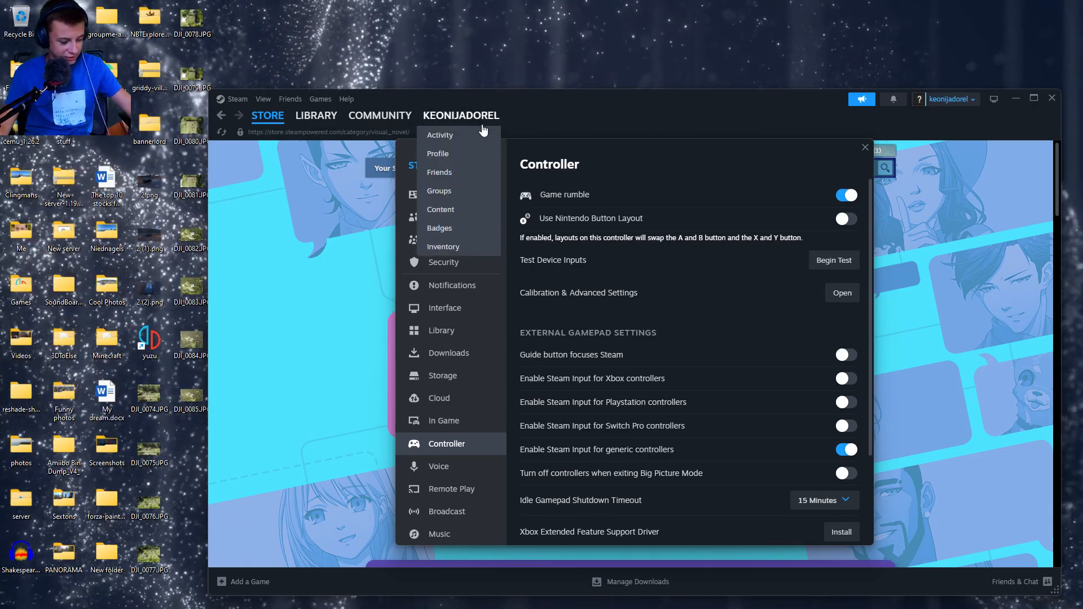